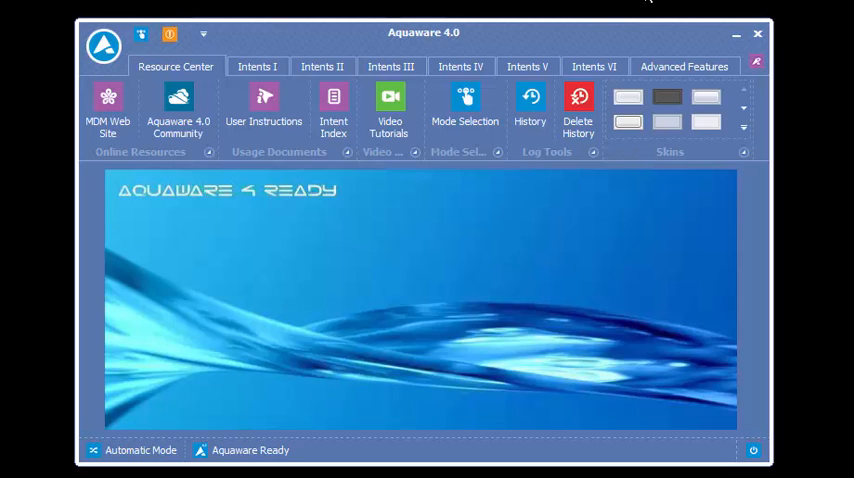
pyautogui.moveTo(590, 42)
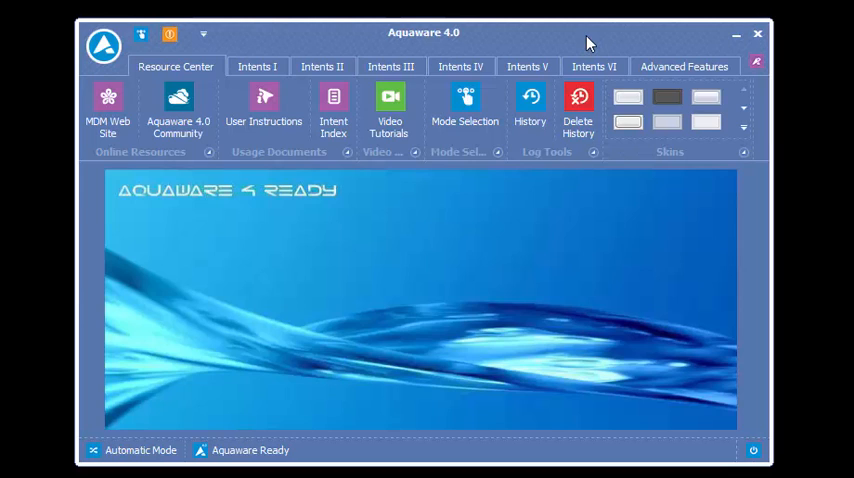
pyautogui.moveTo(632, 44)
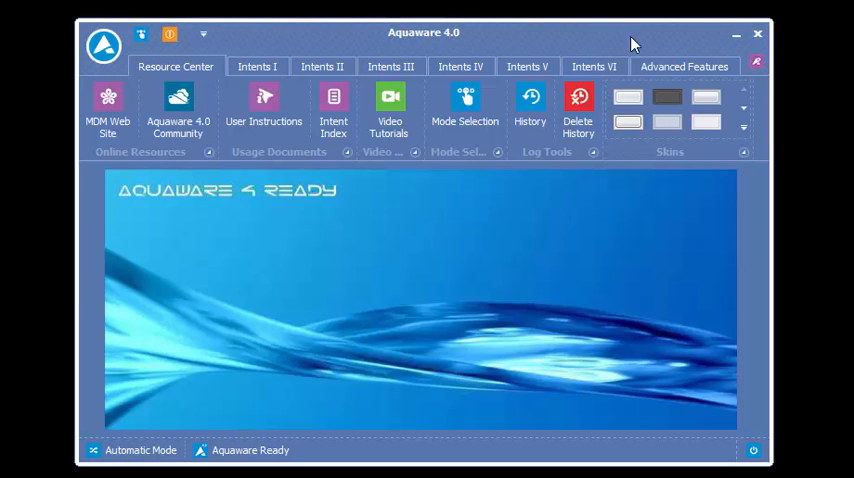
# Reveal the Advanced Features tools, including the quantum layering session commands.
pyautogui.click(684, 66)
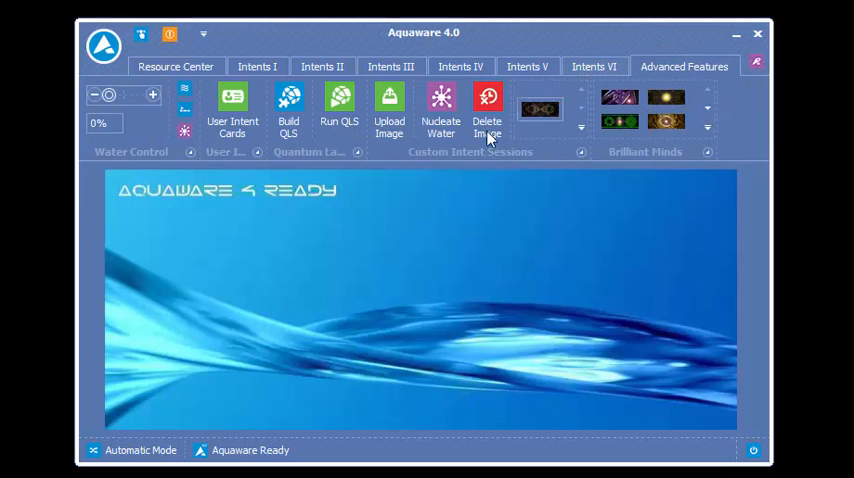
pyautogui.moveTo(470, 164)
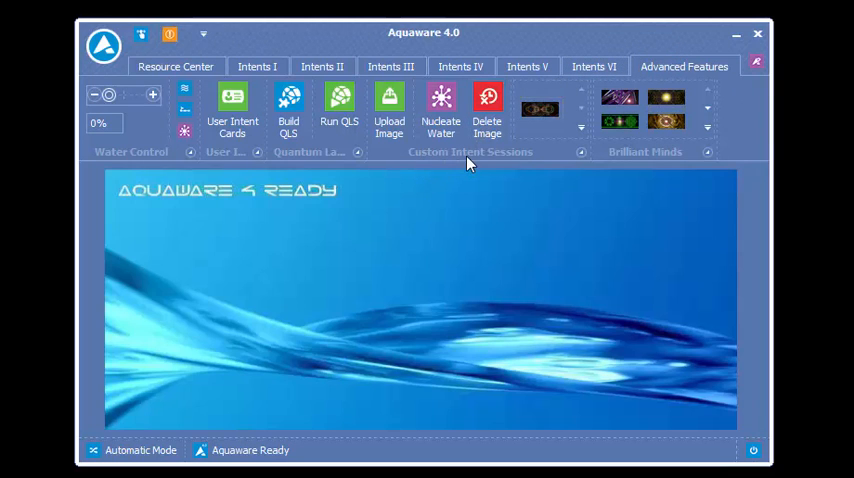
pyautogui.moveTo(530, 136)
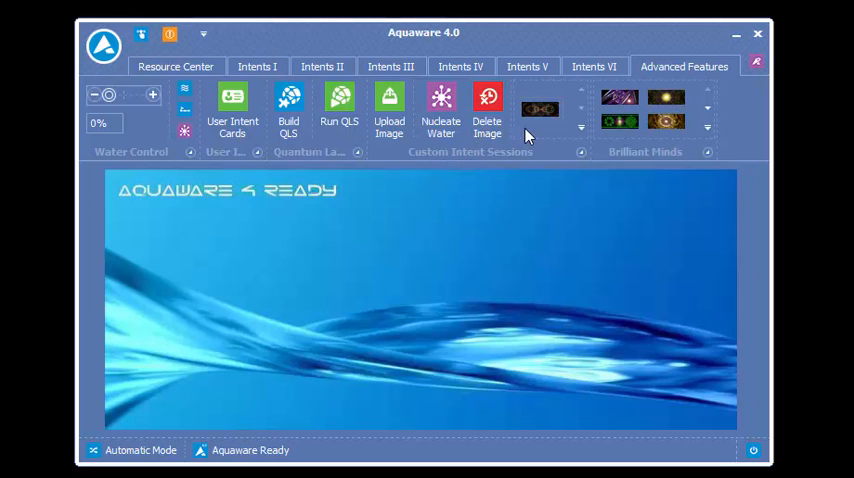
pyautogui.moveTo(534, 108)
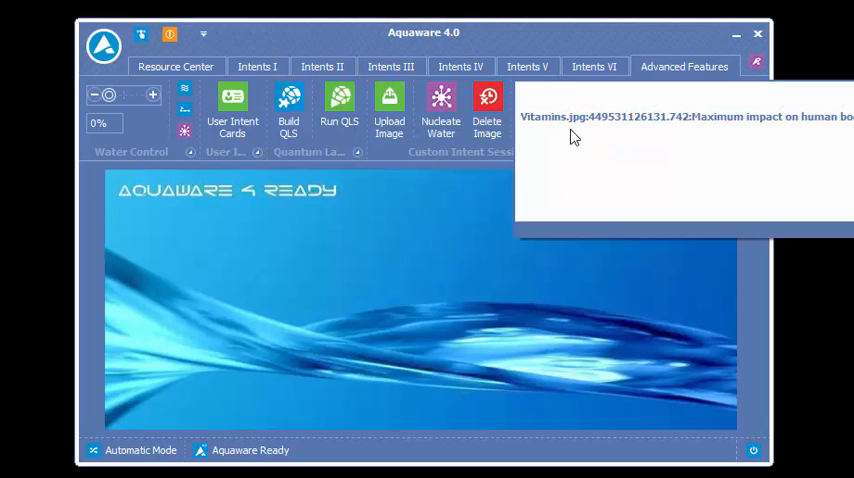
pyautogui.moveTo(616, 128)
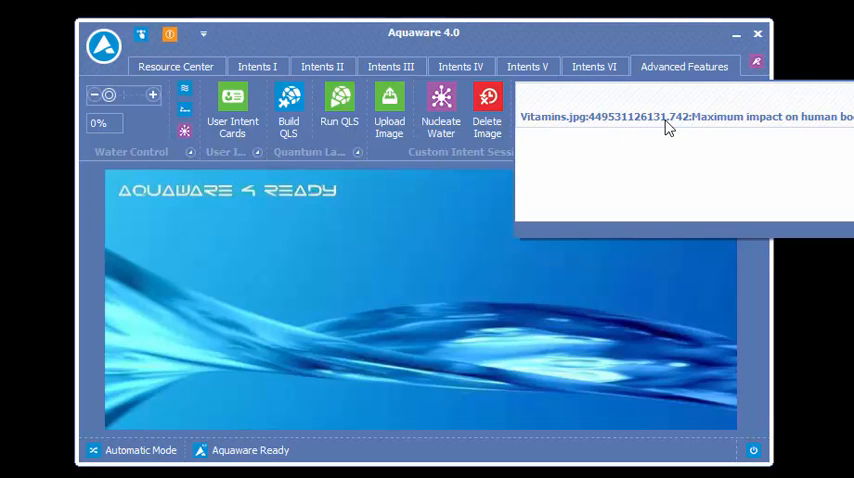
pyautogui.moveTo(640, 128)
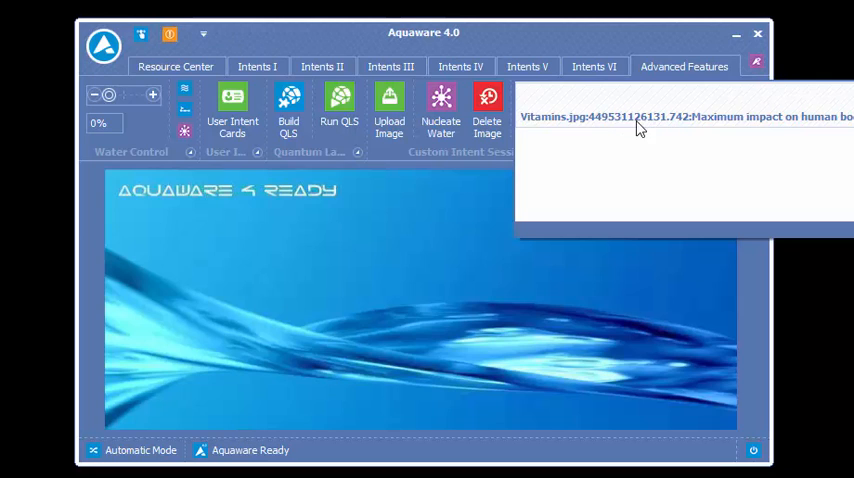
pyautogui.moveTo(612, 132)
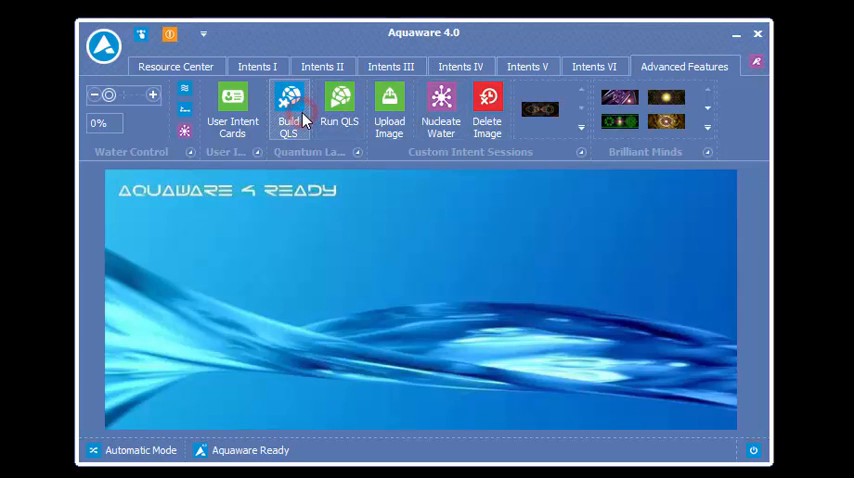
# Start Build QLS and browse into My Sessions for saved vitamin session files.
pyautogui.click(288, 108)
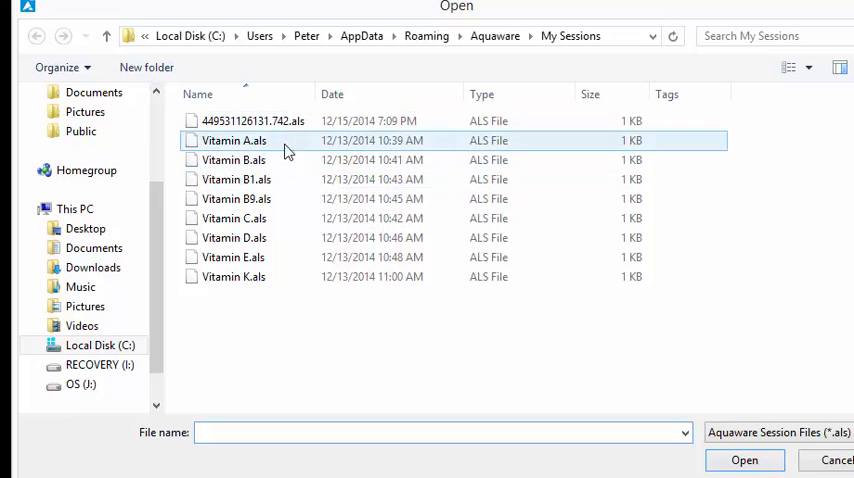
pyautogui.click(252, 122)
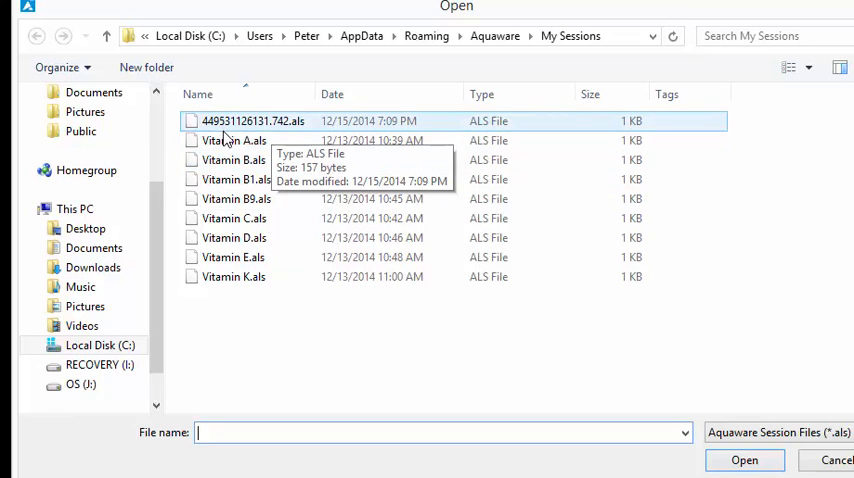
pyautogui.moveTo(264, 300)
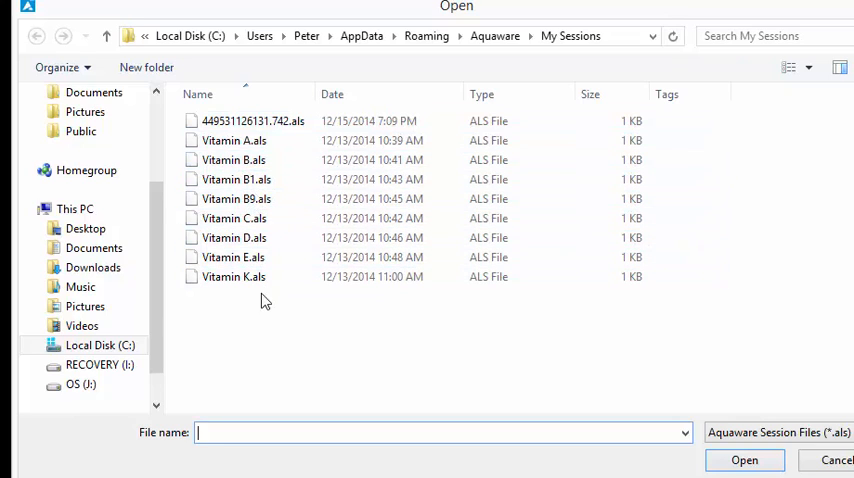
pyautogui.moveTo(264, 328)
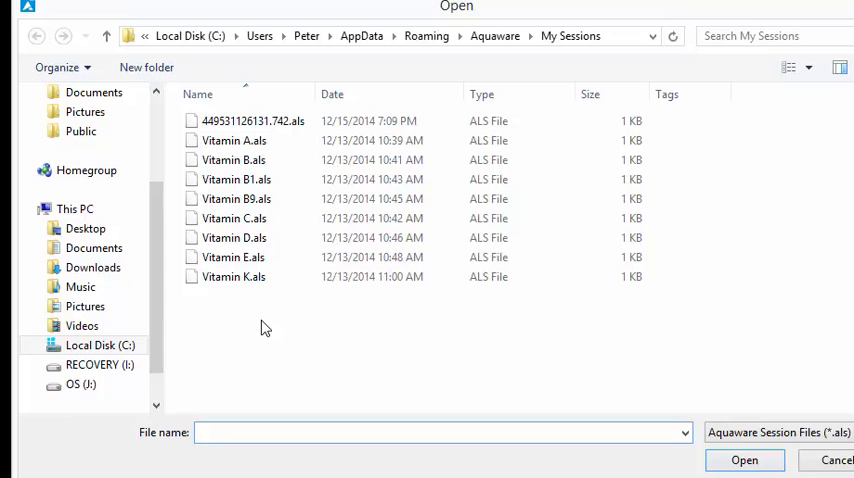
# Choose Vitamin A.als and Vitamin B.als together as the sessions to combine.
pyautogui.click(234, 140)
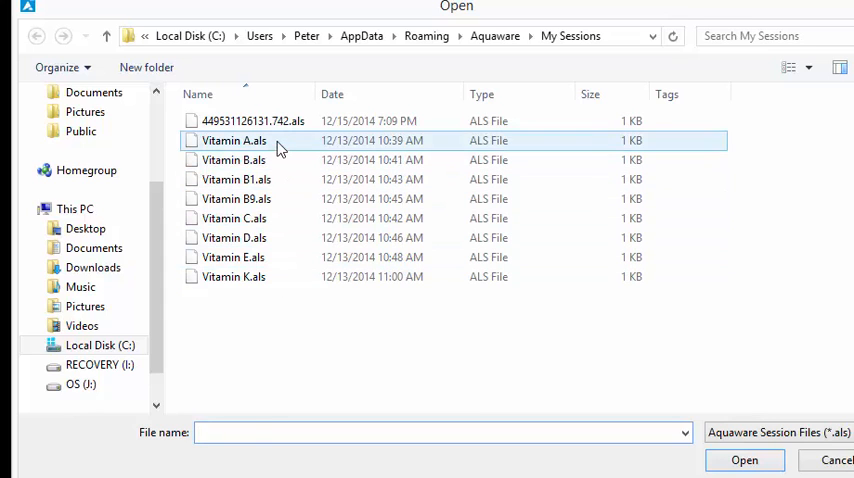
pyautogui.click(234, 160)
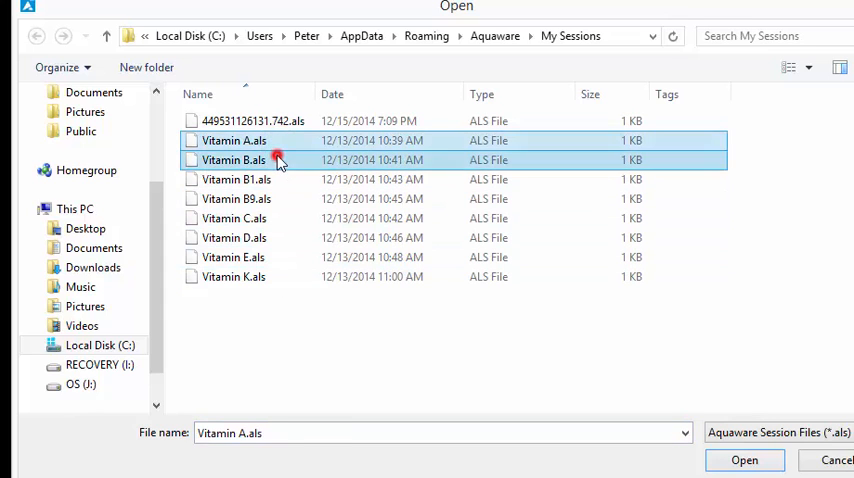
pyautogui.click(258, 198)
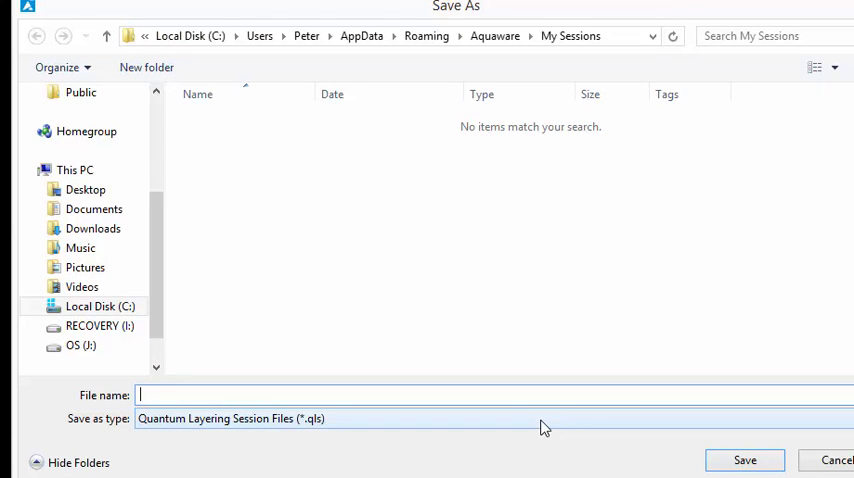
# Save the new quantum layering session file as 'Morning Session'.
pyautogui.write('Morning Vita')
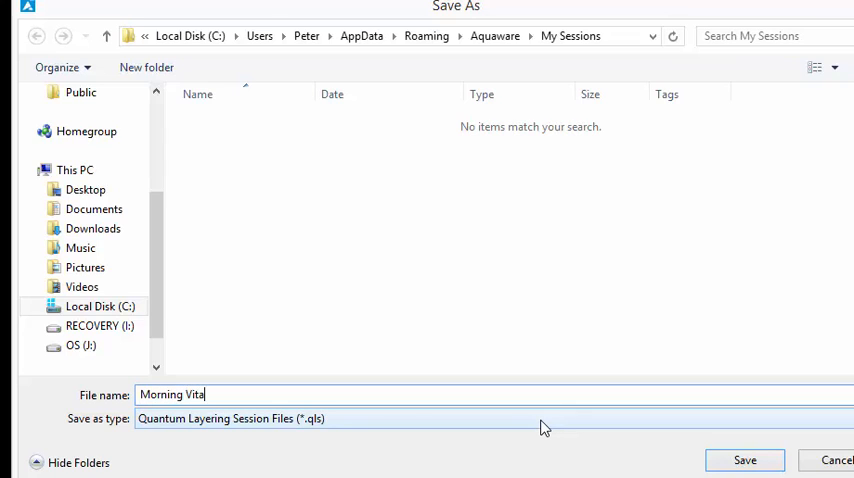
pyautogui.write('imi')
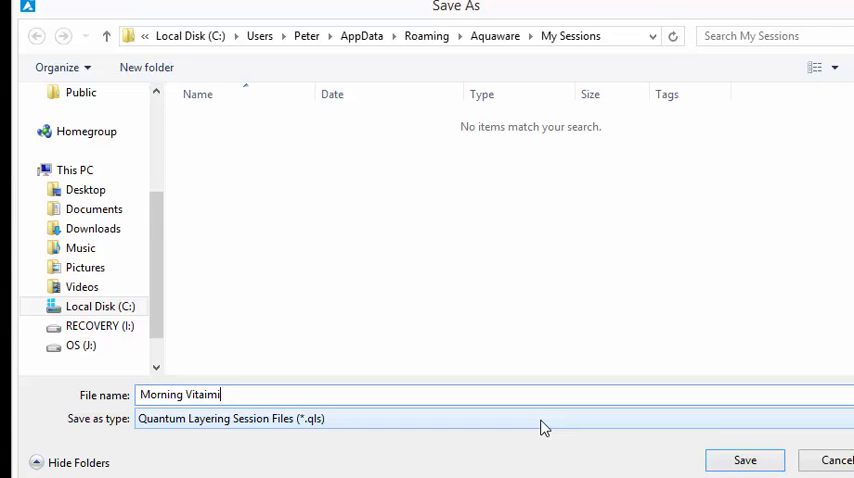
pyautogui.press('BackSpace')
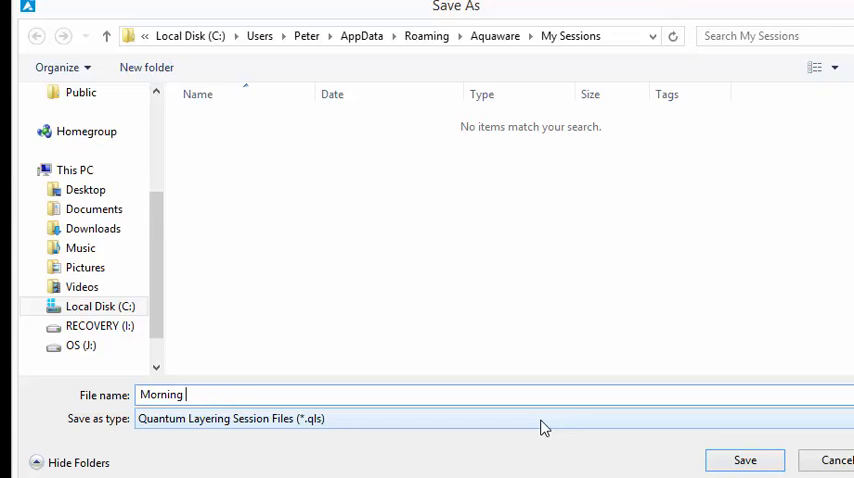
pyautogui.write('Session')
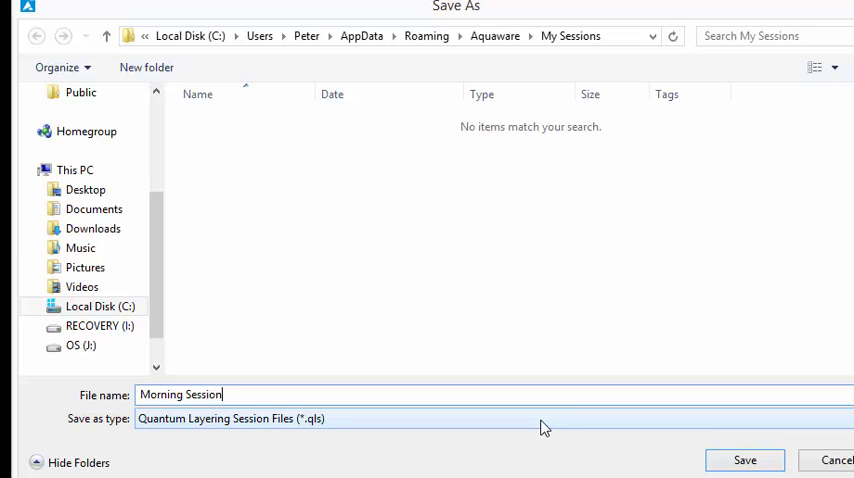
pyautogui.click(744, 460)
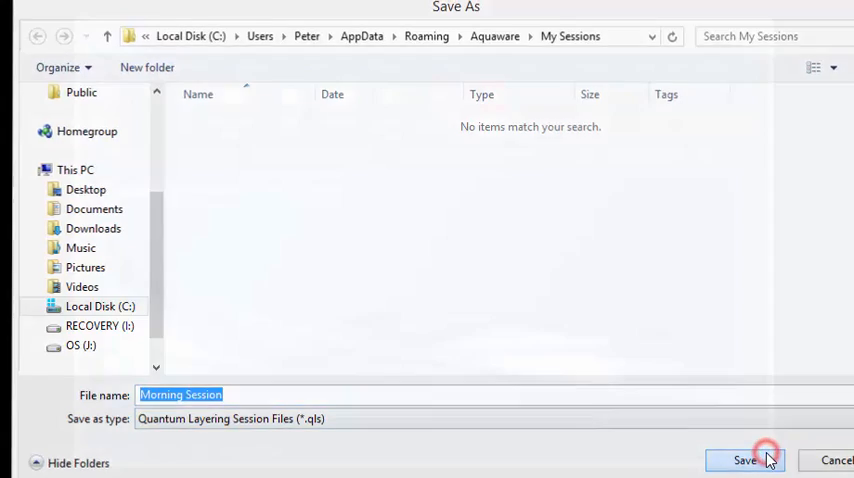
pyautogui.click(744, 458)
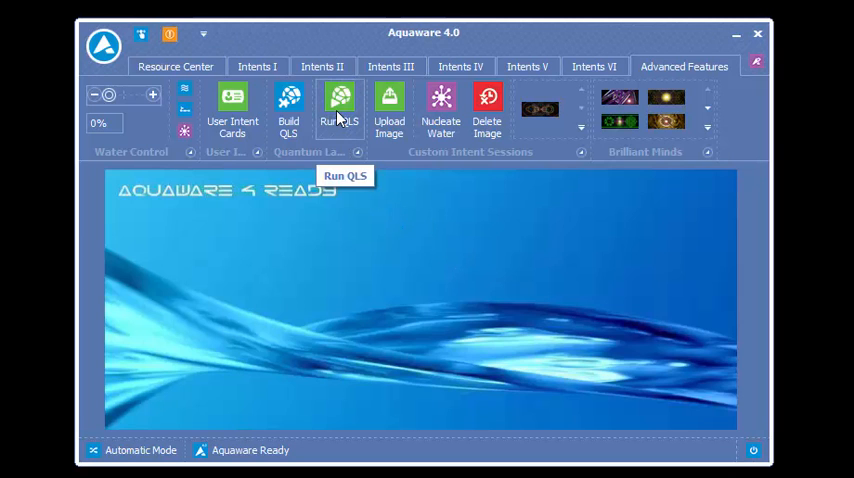
# Run Morning Session.qls so water preparation begins.
pyautogui.click(340, 104)
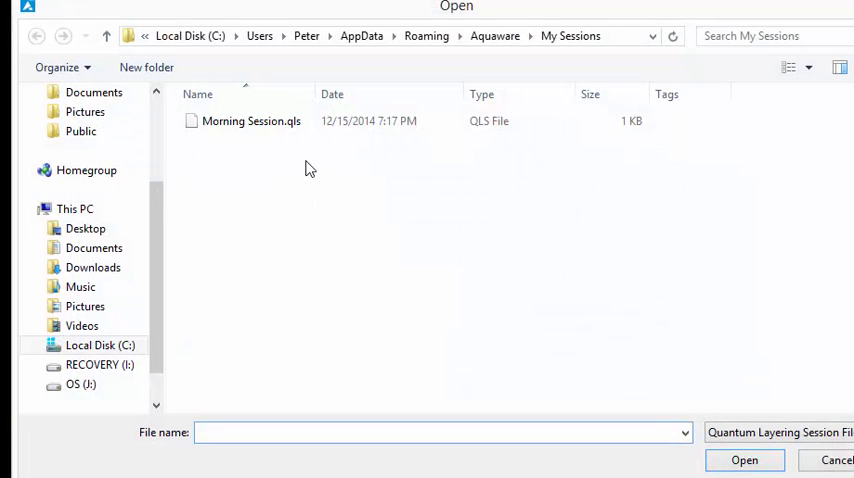
pyautogui.click(250, 122)
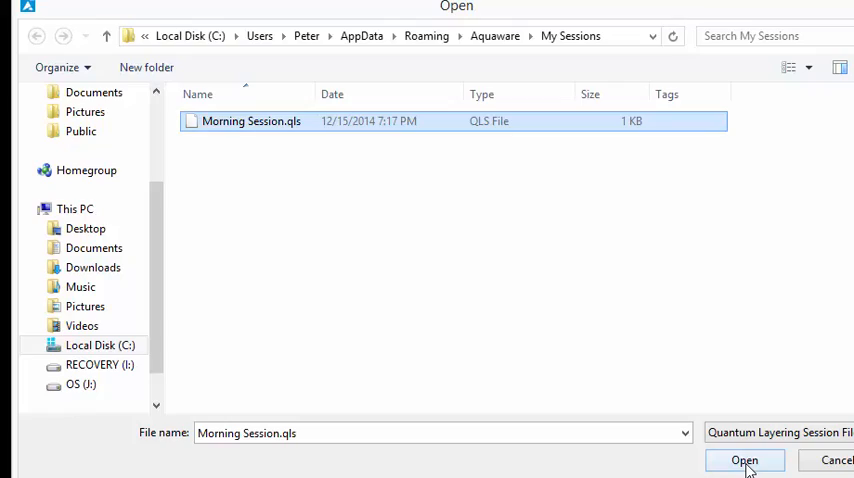
pyautogui.click(744, 460)
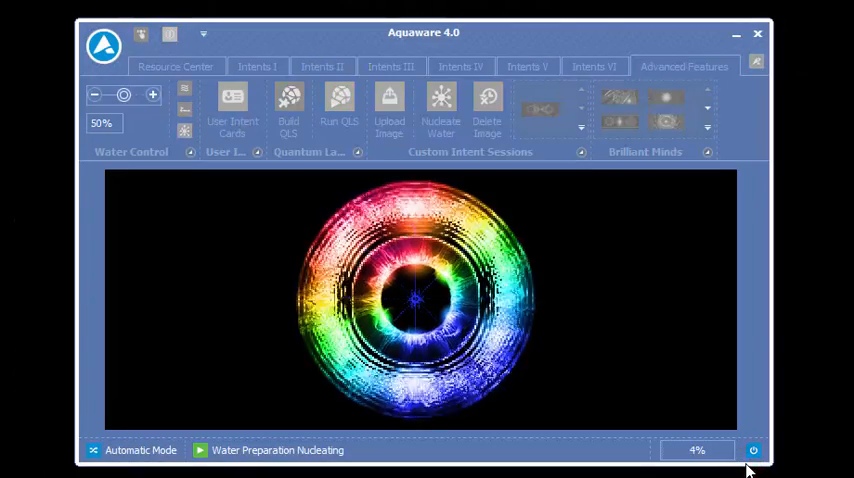